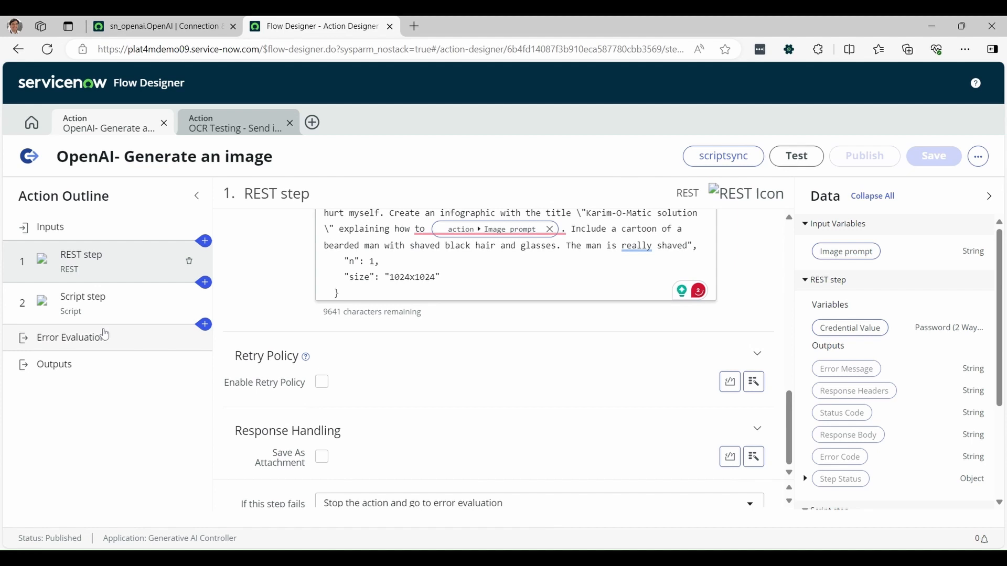
- View the Script step of the Generate an image action, with its restresp input variable
left_click(82, 303)
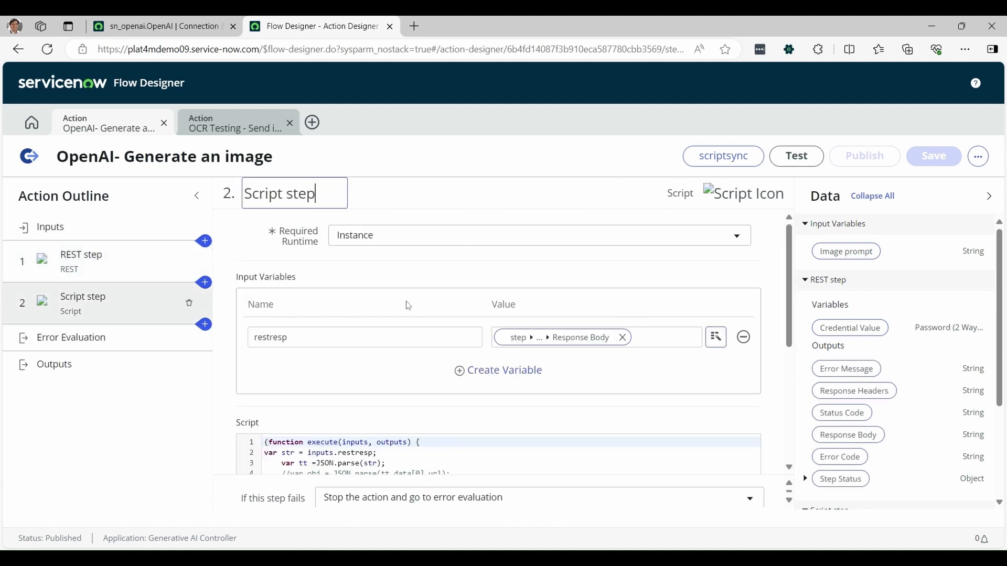
- Review the script's gen_url output variable, then switch to the 'OCR Testing - Send image to ChatGPT' action
scroll("down", 3)
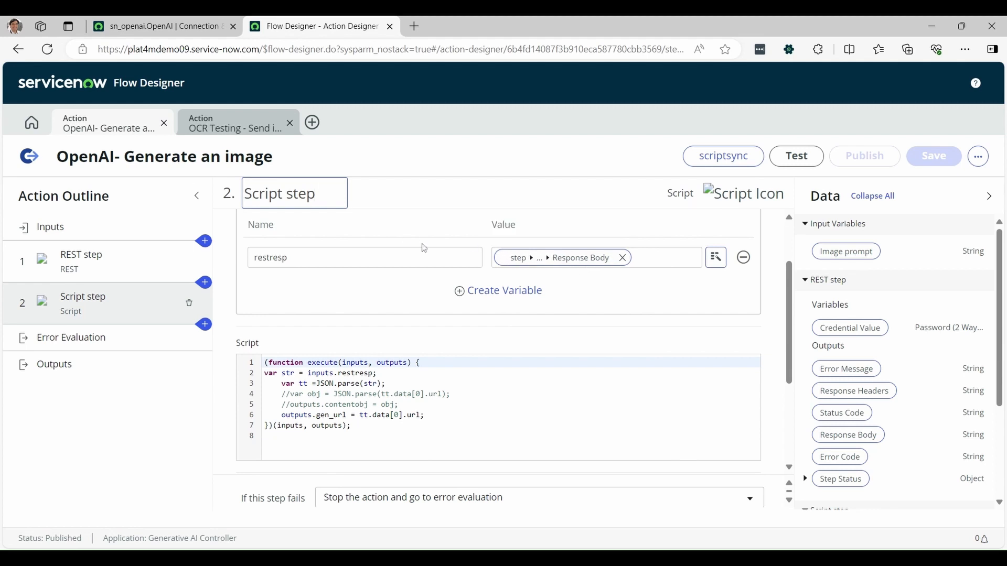
scroll("down", 3)
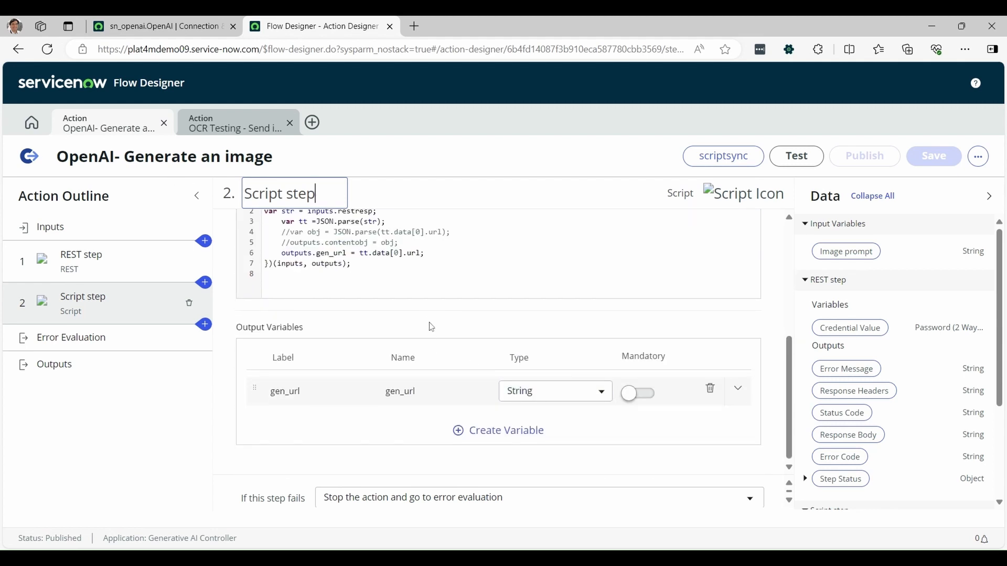
left_click(554, 391)
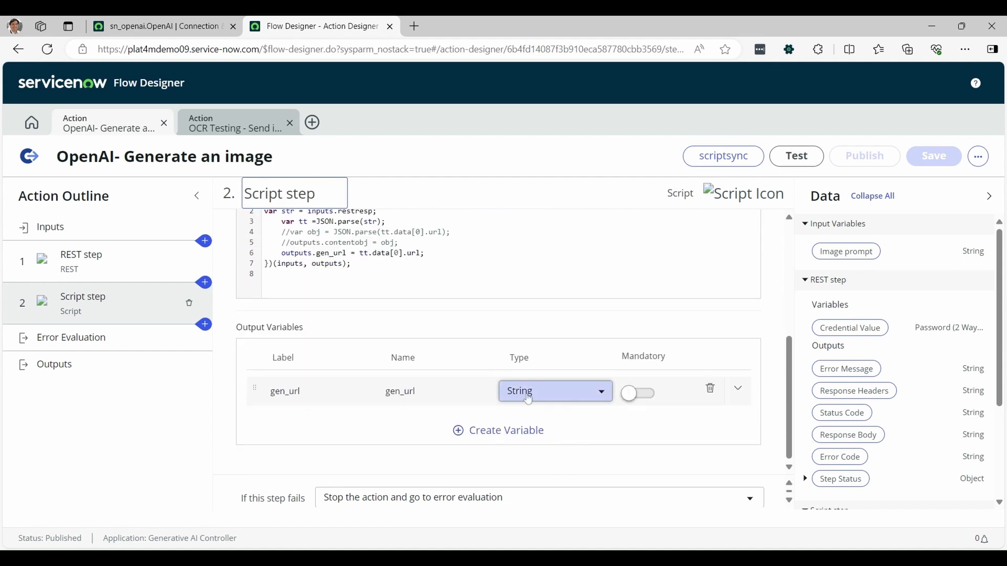
left_click(234, 128)
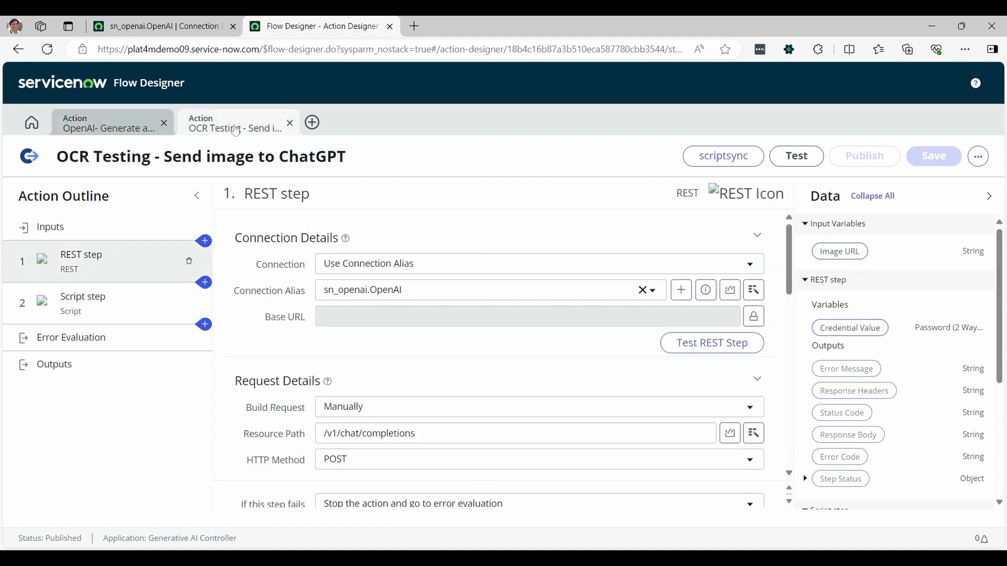